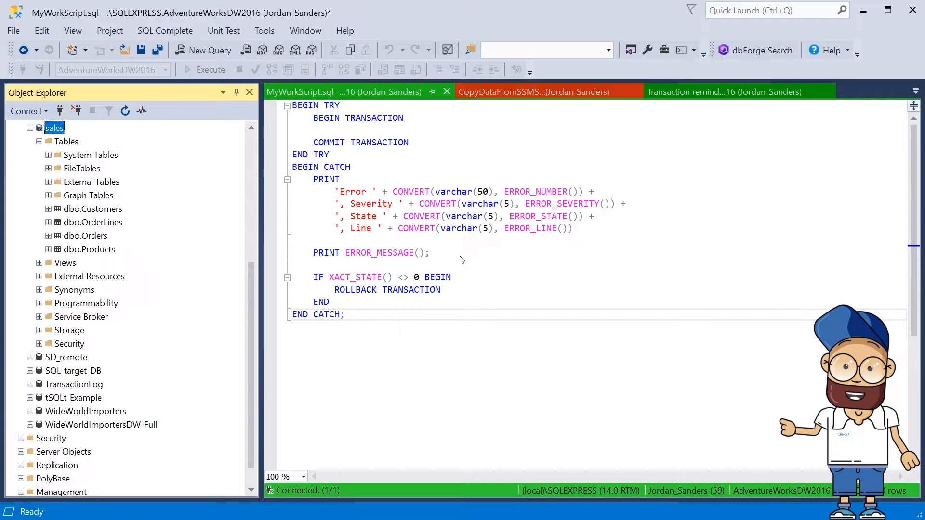
# - Bring up the sales database's shortcut menu in Object Explorer to reach Data Generation
pyautogui.rightClick(54, 128)
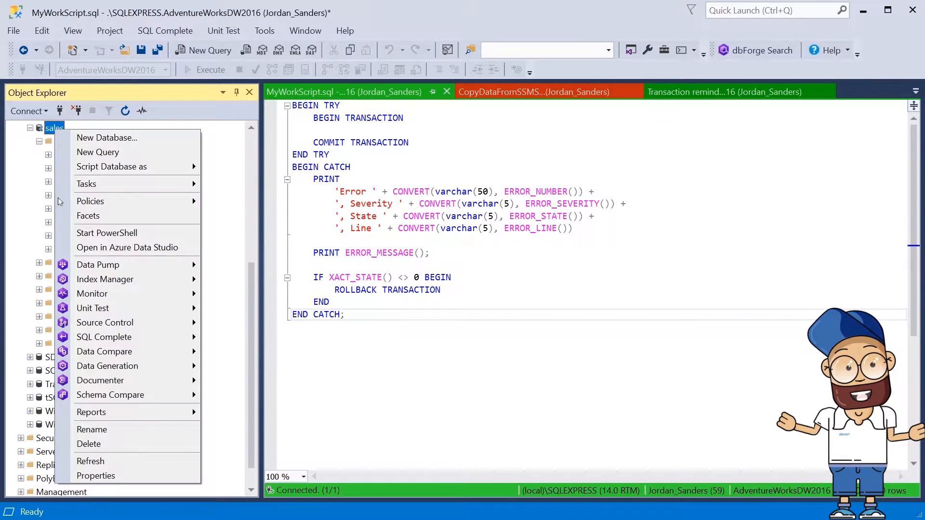
pyautogui.moveTo(107, 366)
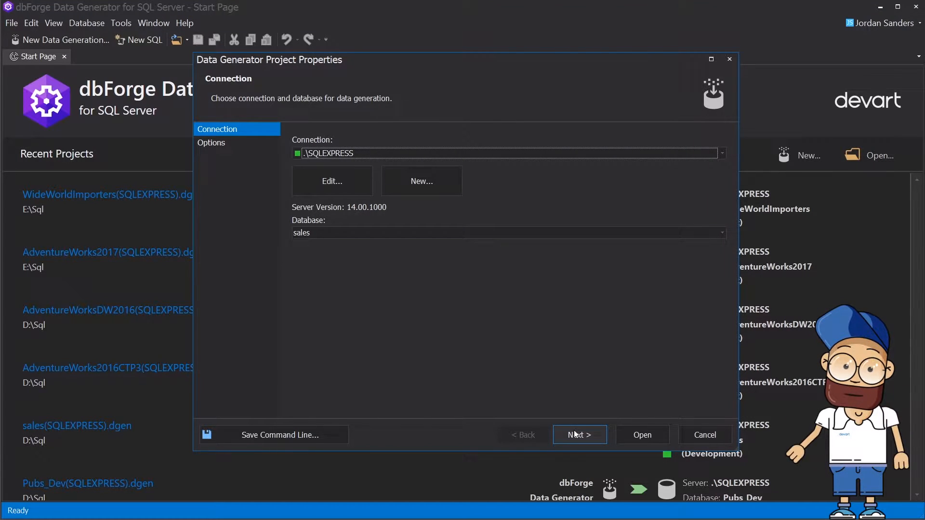
# - Create the project on the SQLEXPRESS sales database with 100 rows per table
pyautogui.click(578, 434)
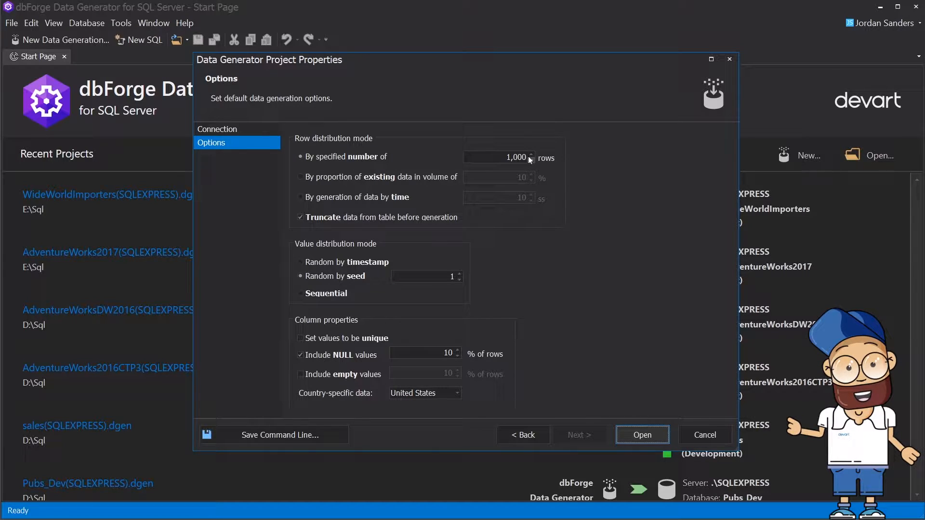
pyautogui.write('100')
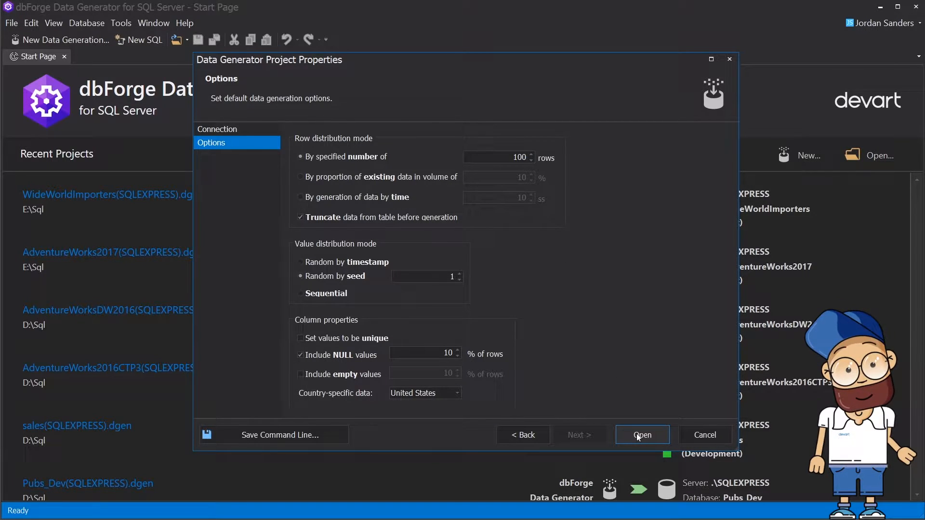
pyautogui.click(642, 435)
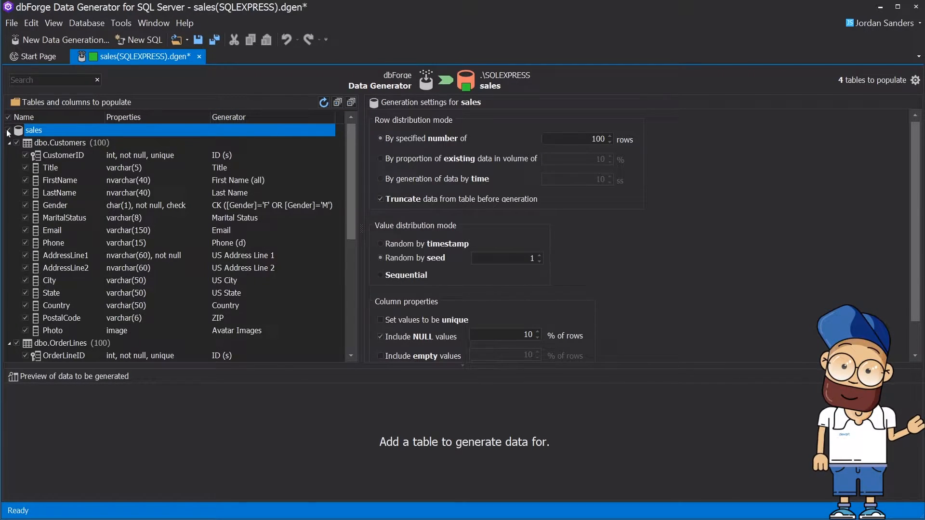
# - Expand the sales database tables to preview the first 50 of 100 generated Customers rows
pyautogui.click(50, 168)
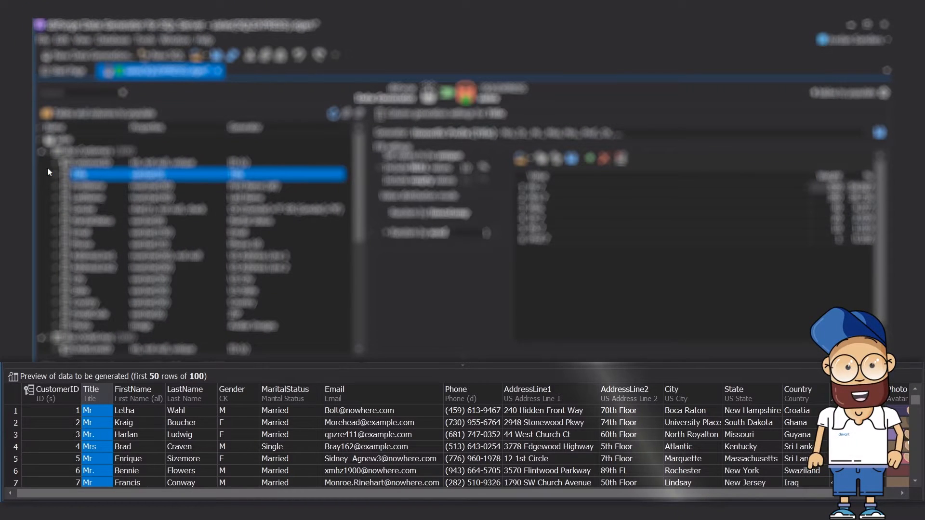
# - Review LastName, Gender and Photo generators and switch AddressLine1 to UK Address Full
pyautogui.click(59, 192)
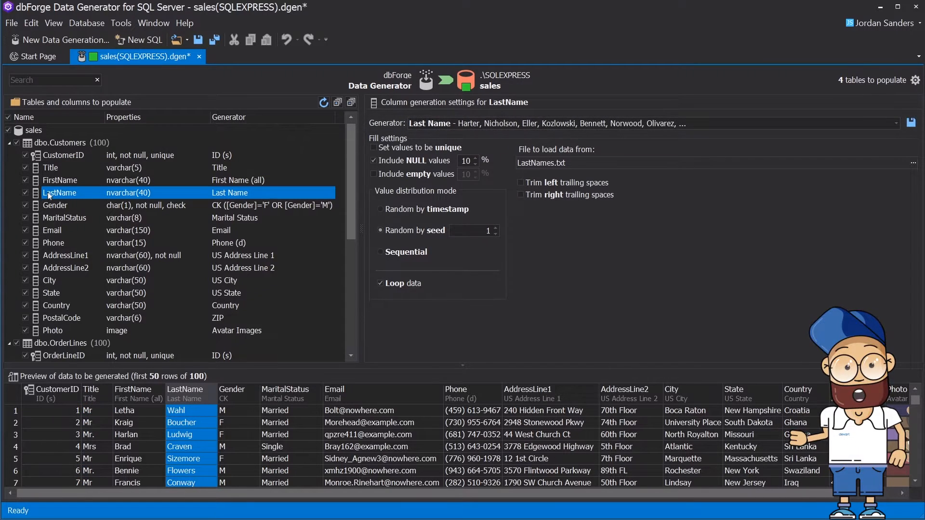
pyautogui.click(56, 204)
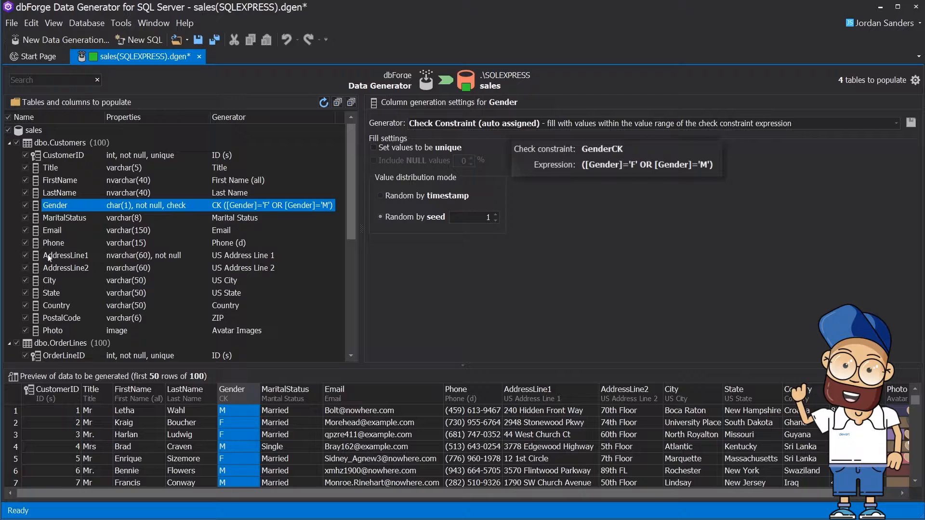
pyautogui.click(66, 255)
pyautogui.write('Address Type - Billing, Delivery, Home, Office, Primary, Shipping')
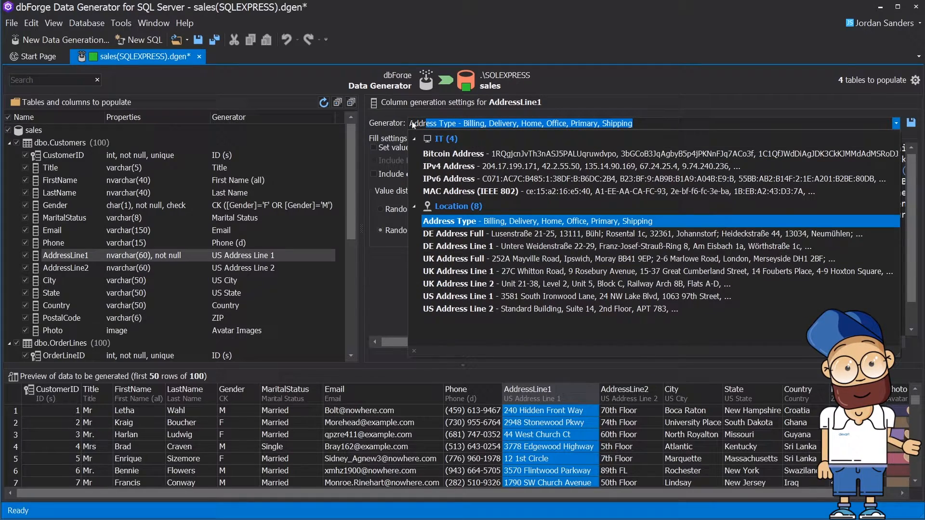
pyautogui.click(454, 258)
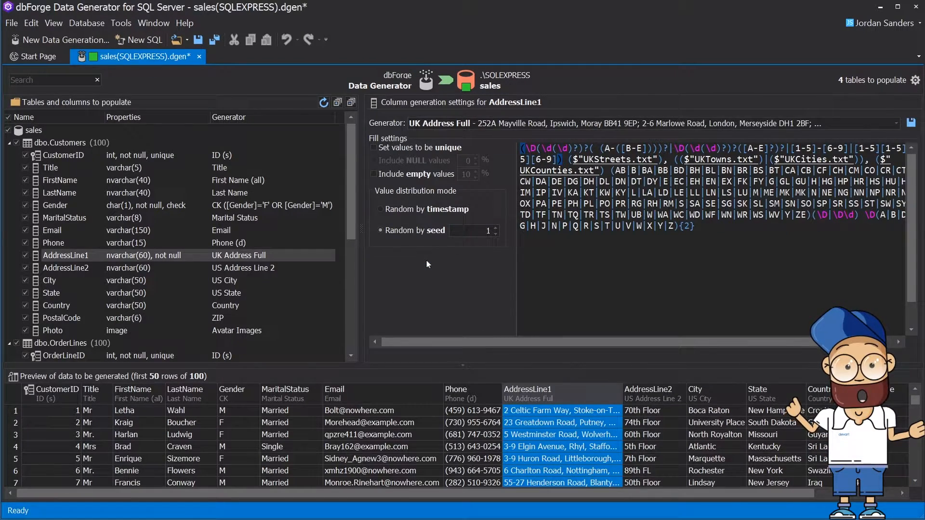
pyautogui.click(52, 330)
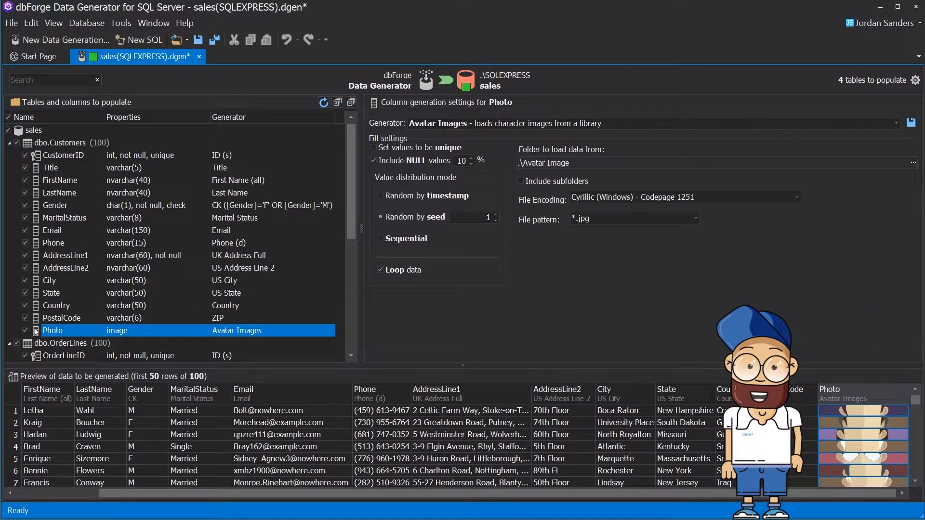
pyautogui.click(63, 155)
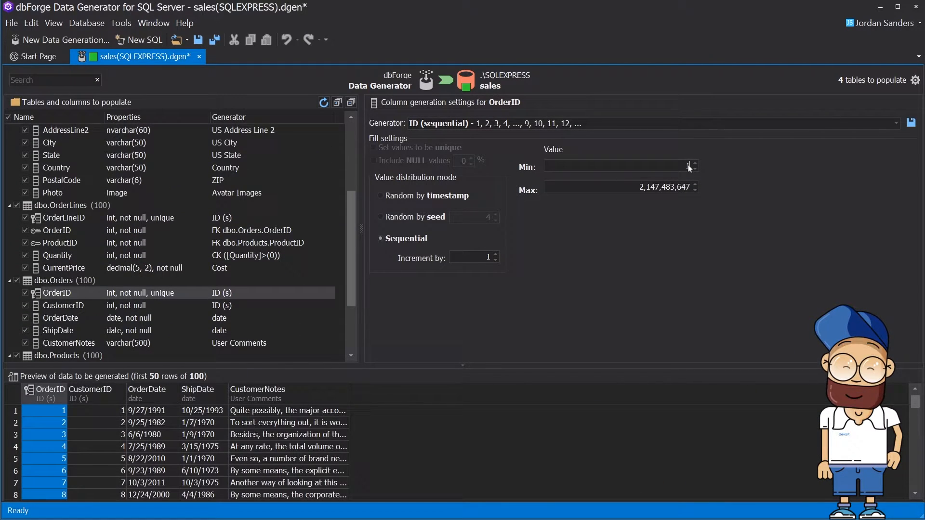
# - Start Orders.OrderID at a minimum of 1000 and move to the OrderLines.OrderID foreign key
pyautogui.write('1000')
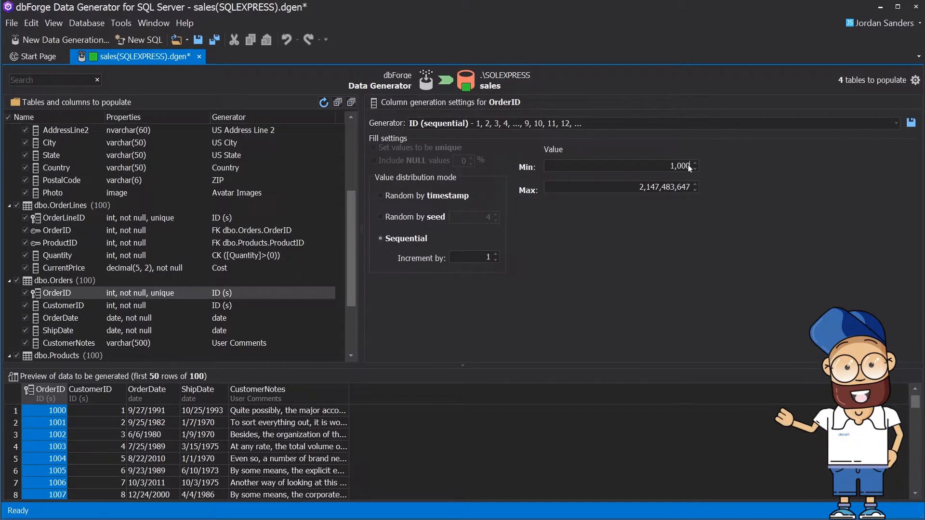
pyautogui.click(56, 230)
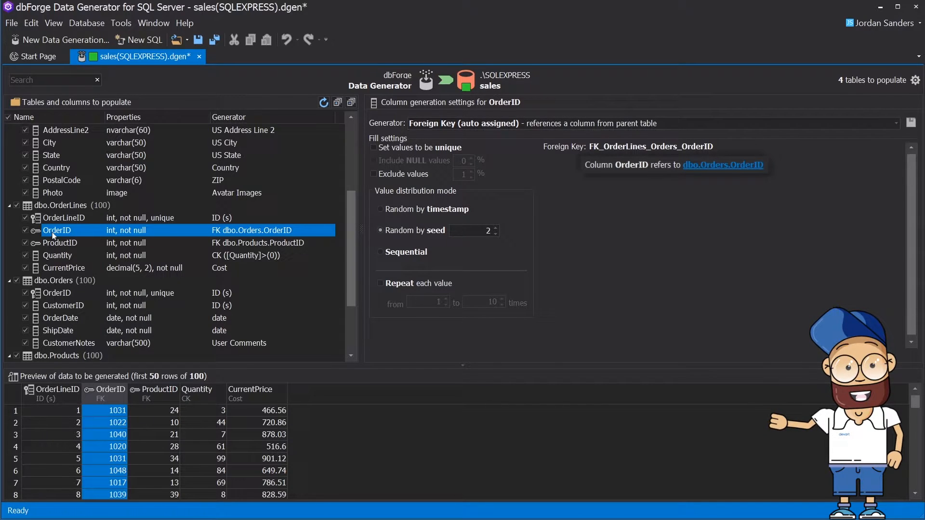
pyautogui.click(57, 293)
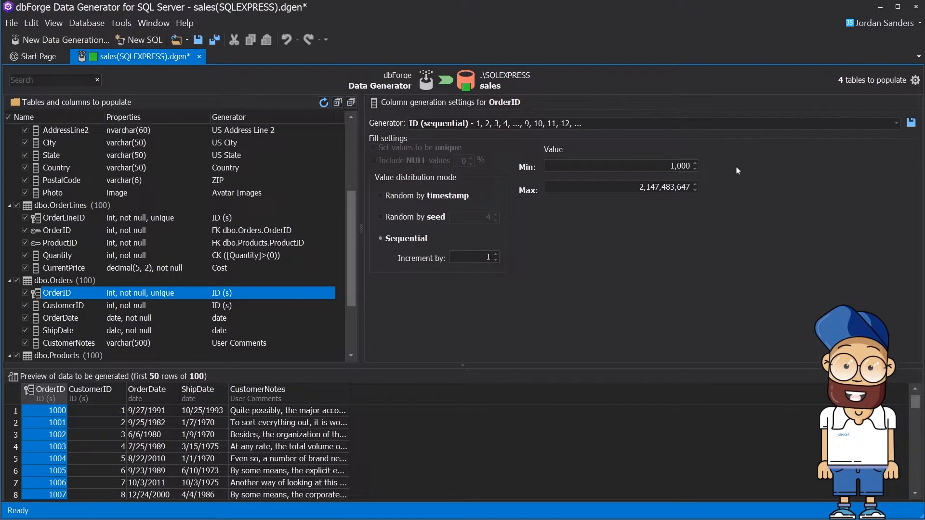
pyautogui.click(57, 230)
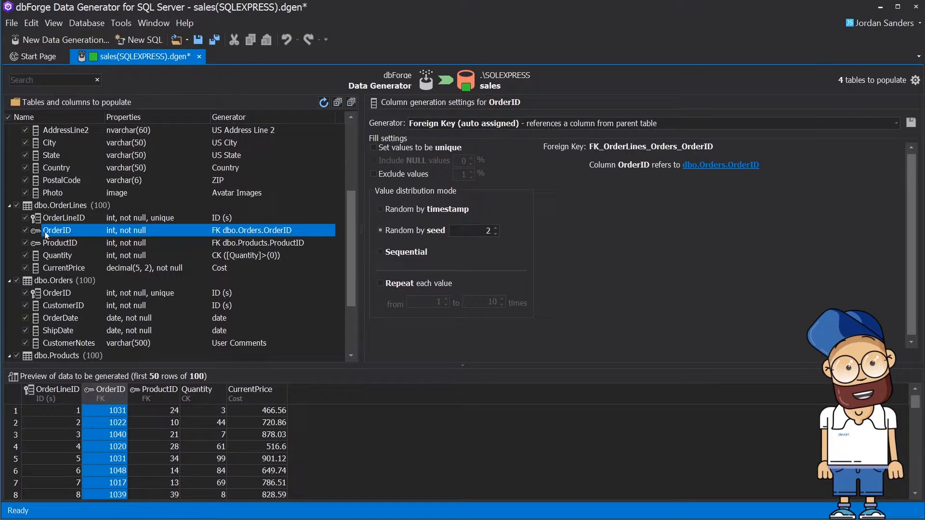
# - Make OrderLines.OrderID repeat each referenced order ID 1 to 5 times
pyautogui.click(380, 283)
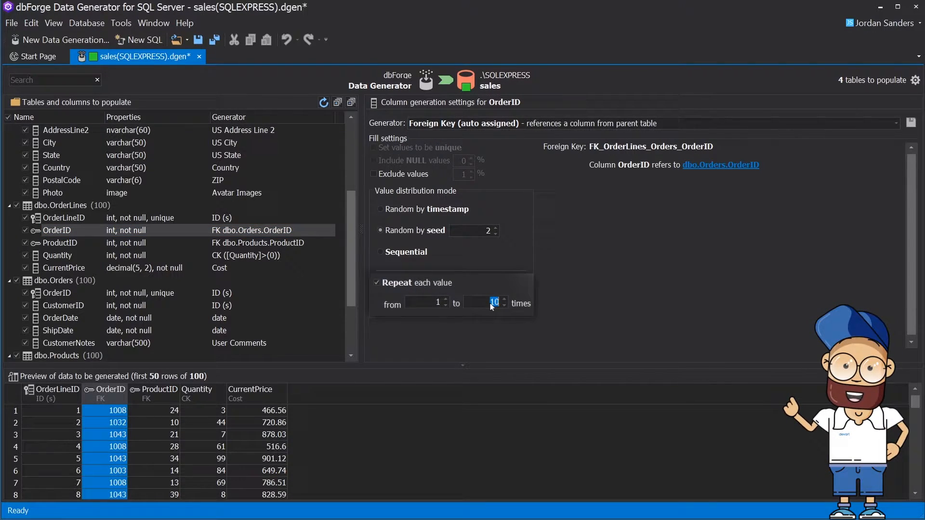
pyautogui.write('5')
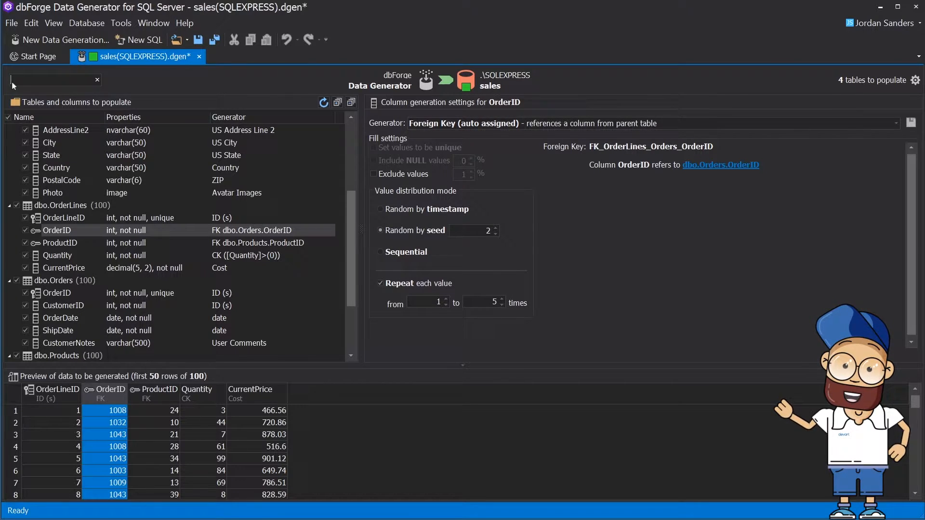
# - Make Orders.CustomerID a foreign key to dbo.Customers.CustomerID
pyautogui.write('custom')
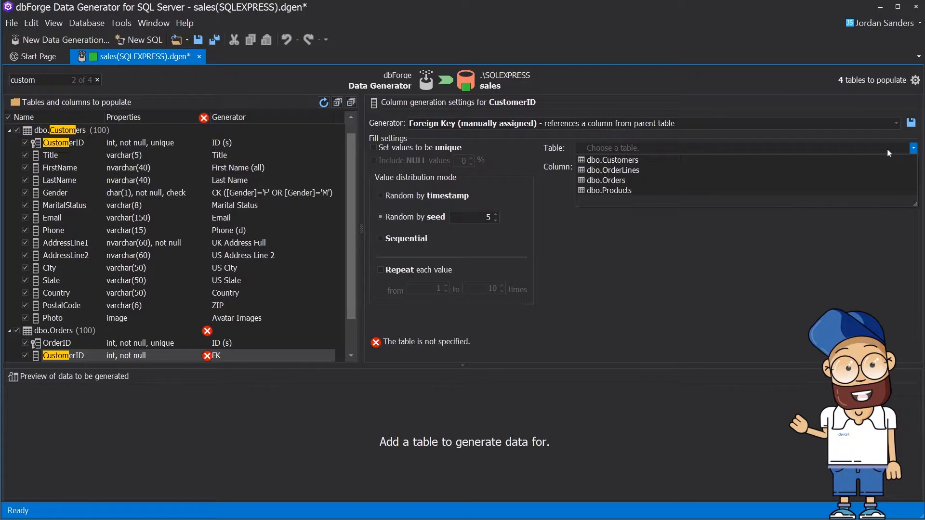
pyautogui.click(614, 160)
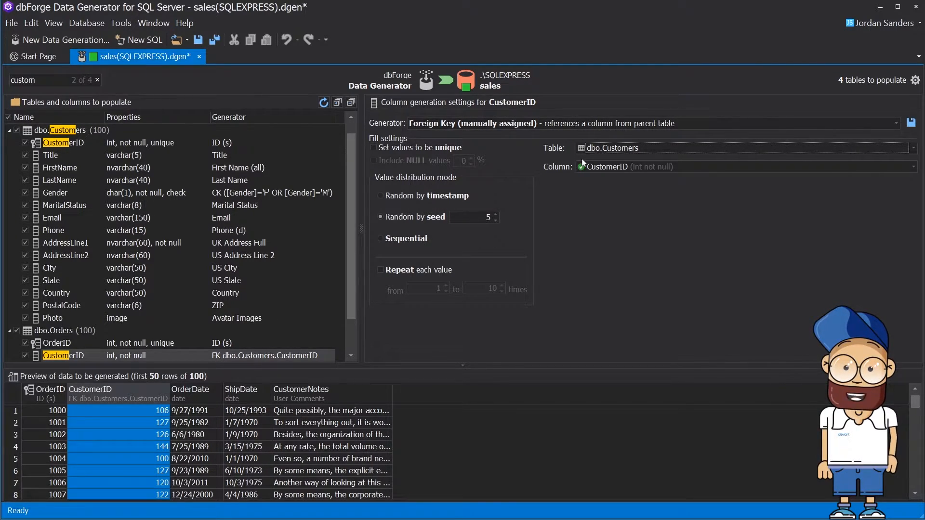
pyautogui.click(59, 356)
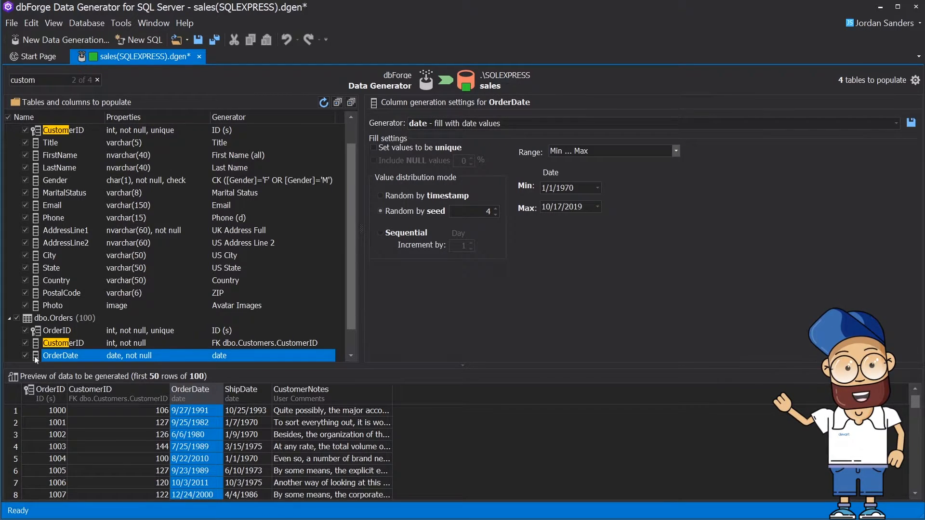
# - Range OrderDate as an offset from now with a minimum of -30 days
pyautogui.click(677, 151)
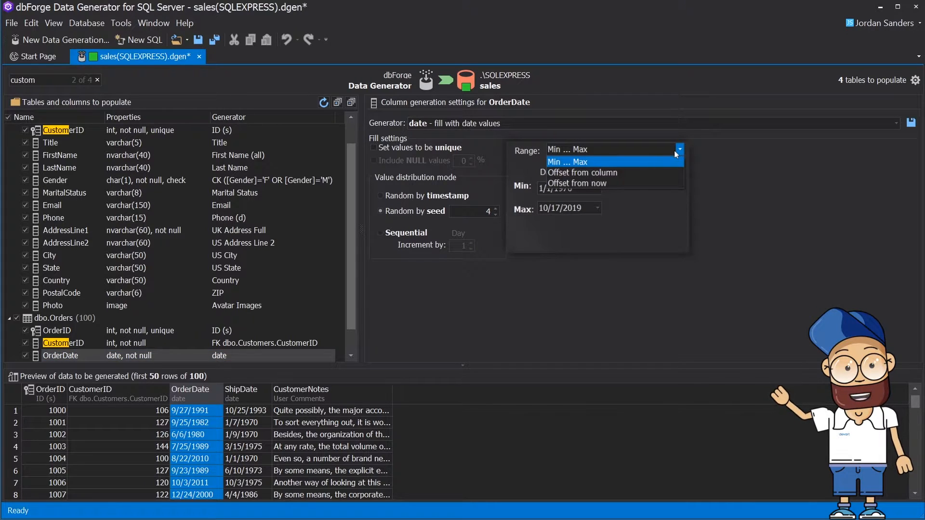
pyautogui.click(578, 183)
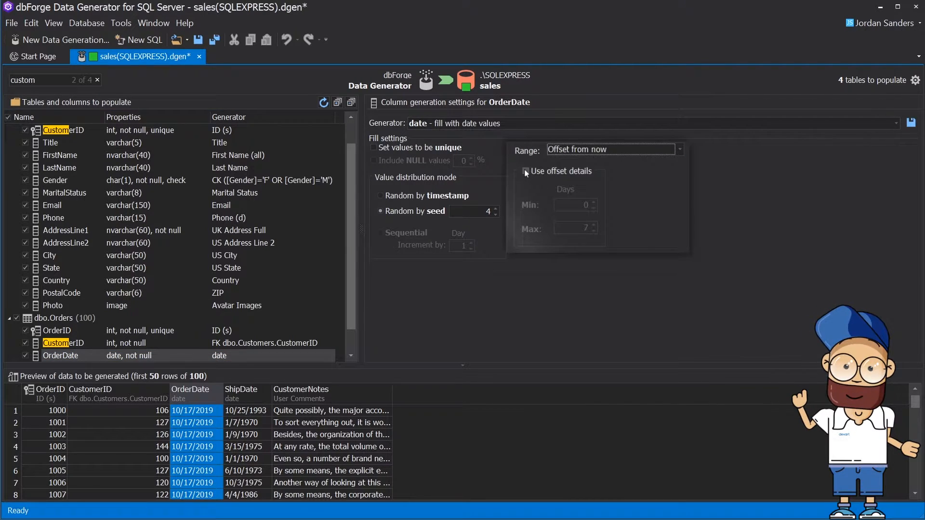
pyautogui.click(525, 171)
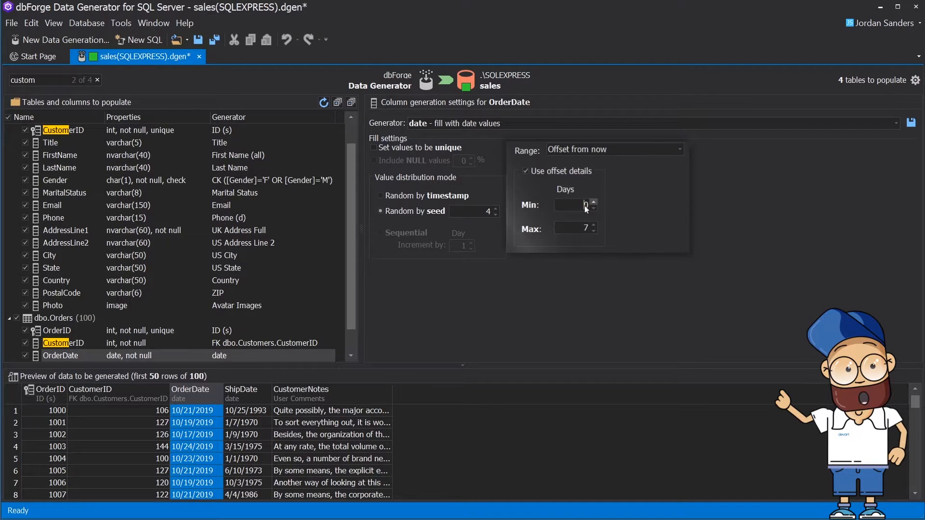
pyautogui.write('-30')
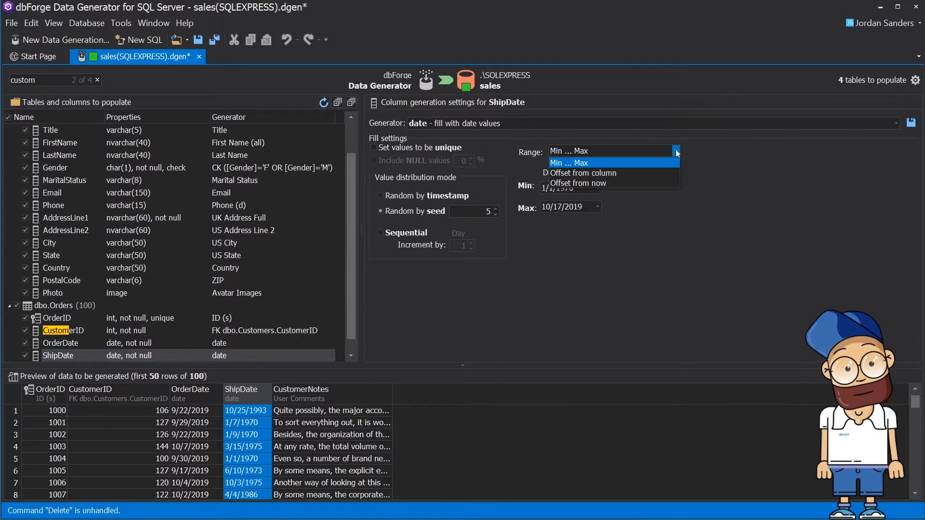
# - Range ShipDate as an offset from the OrderDate column with a 10-day maximum
pyautogui.click(583, 174)
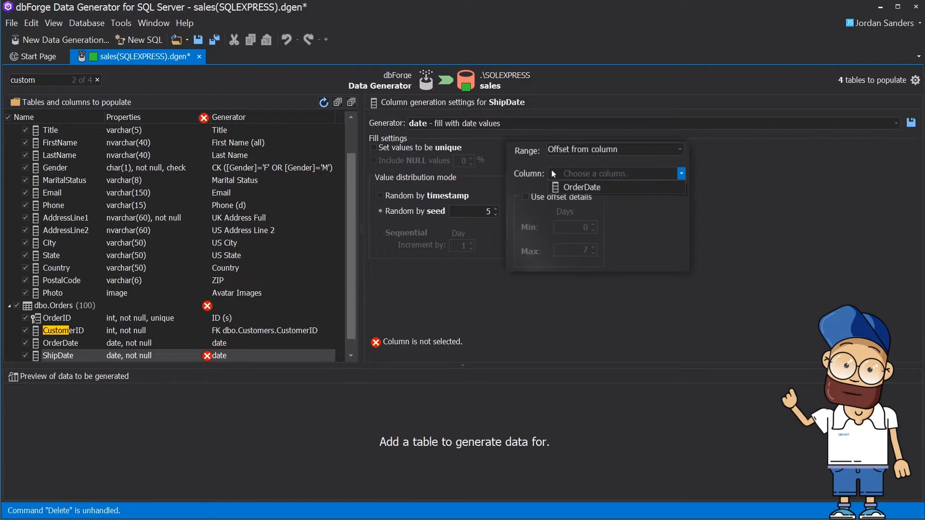
pyautogui.click(582, 187)
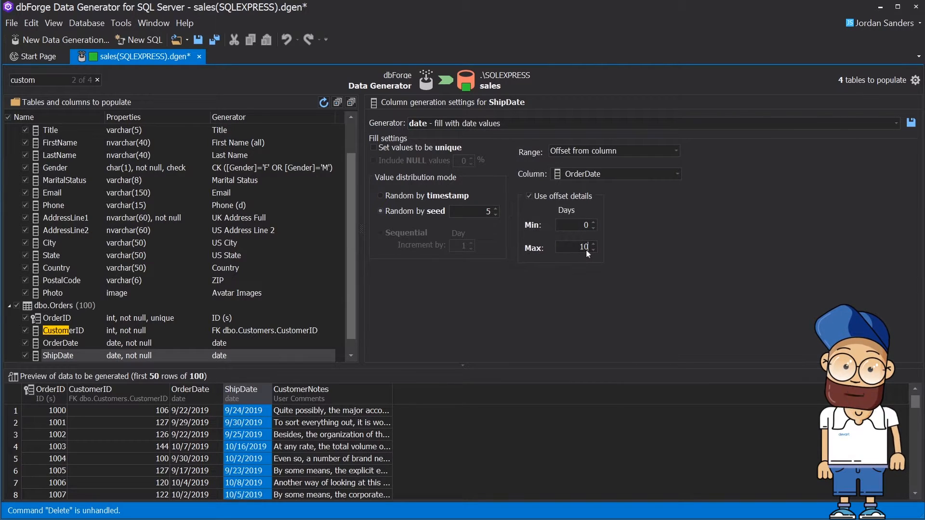
pyautogui.click(52, 204)
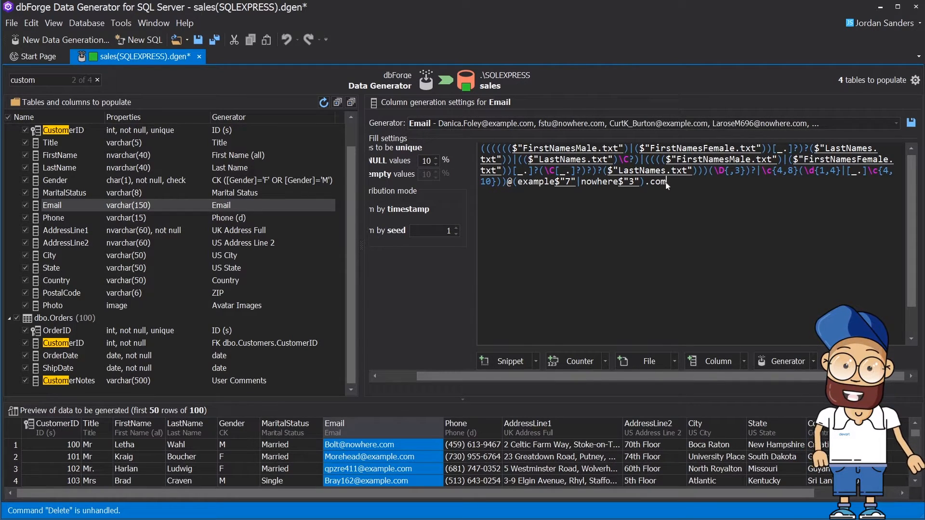
pyautogui.press('ctrl+a')
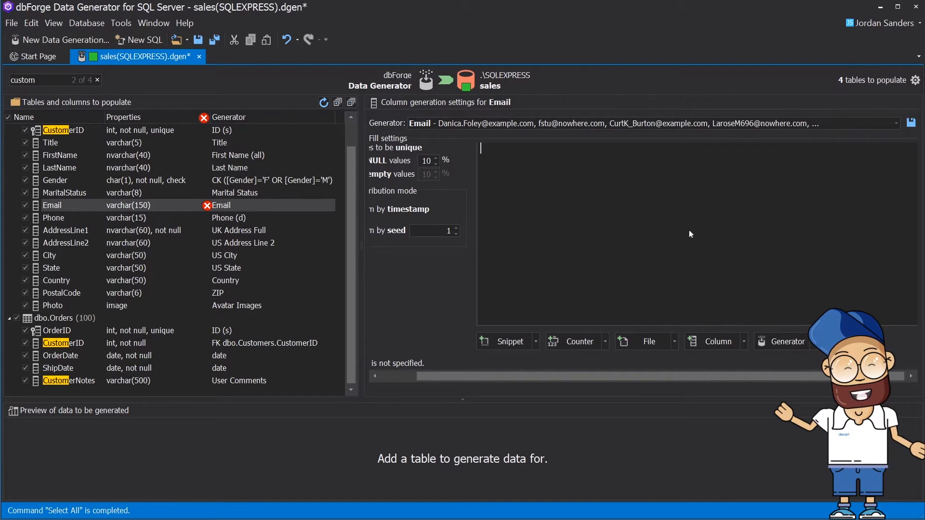
pyautogui.write('$"[FirstName]")')
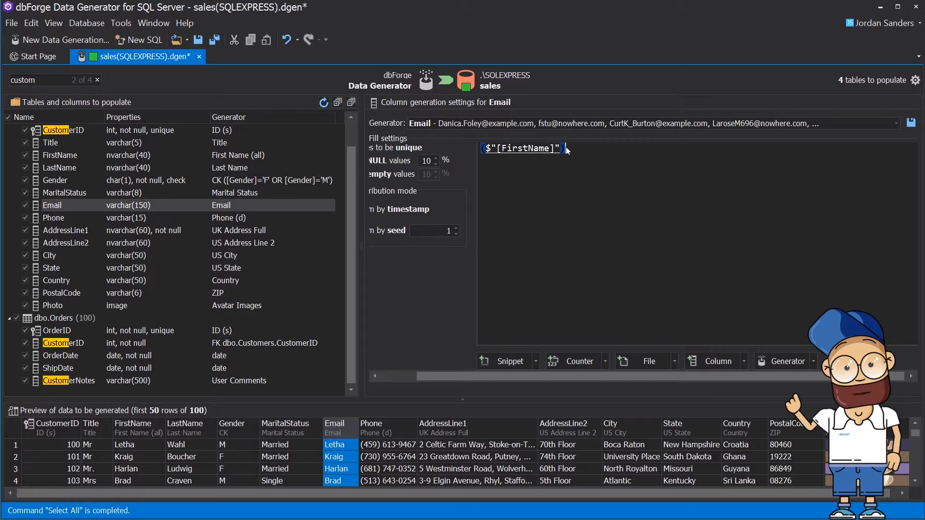
pyautogui.click(715, 361)
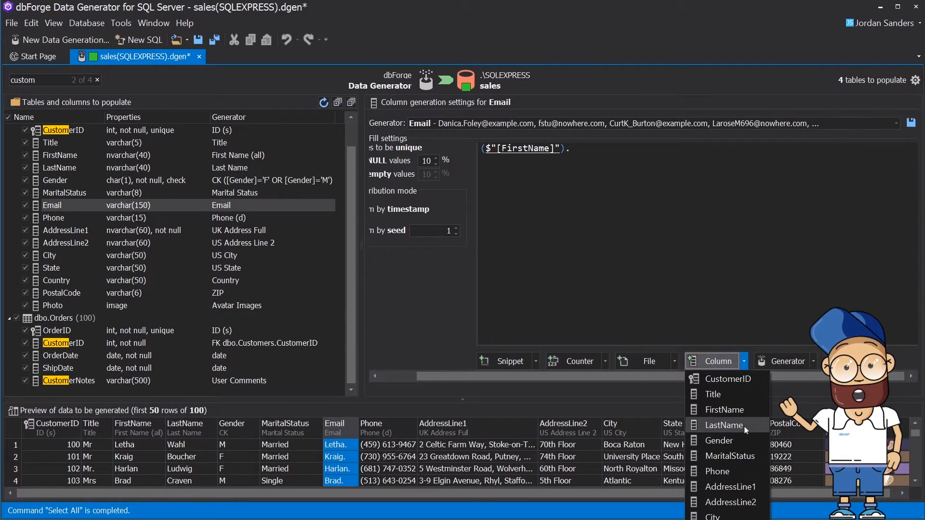
pyautogui.click(724, 425)
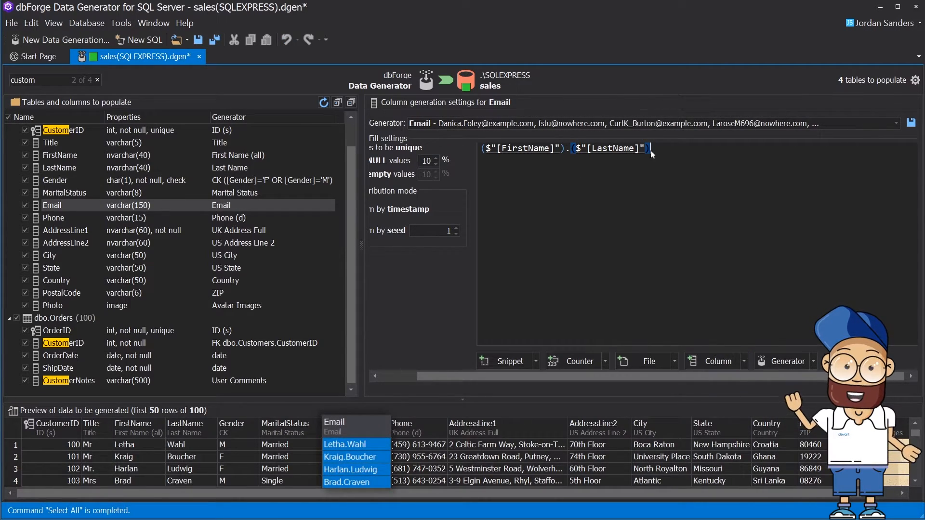
pyautogui.write('@nomail.com')
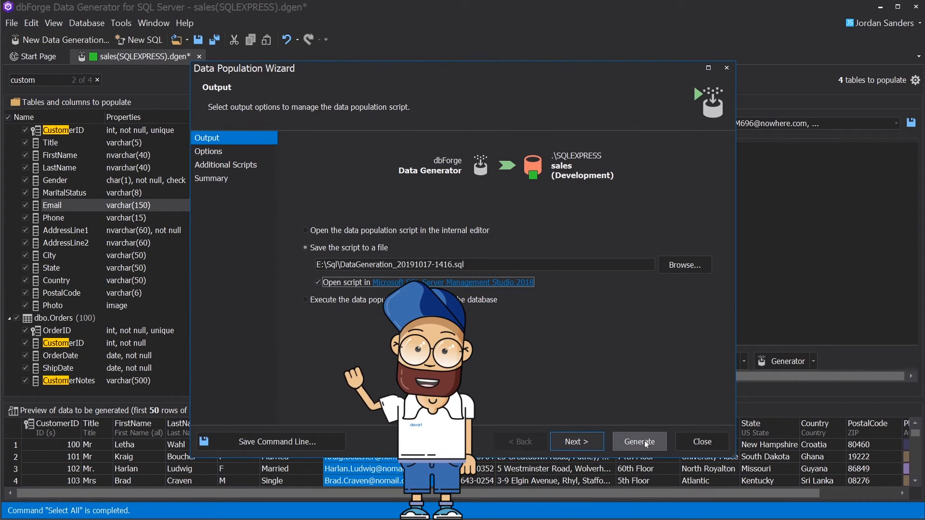
# - Generate the population script to a file and have it open in SSMS
pyautogui.click(639, 441)
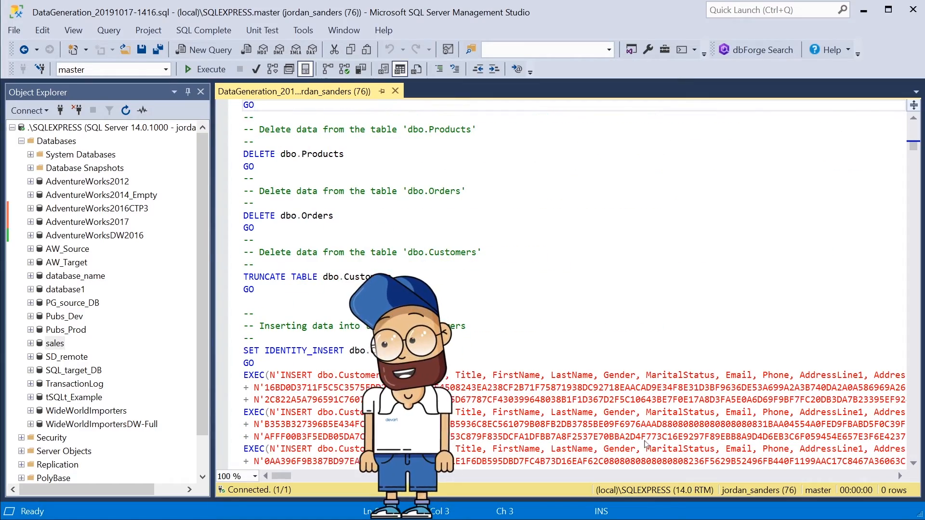
# - Execute the population script and confirm success in the Messages tab
pyautogui.scroll(-3)
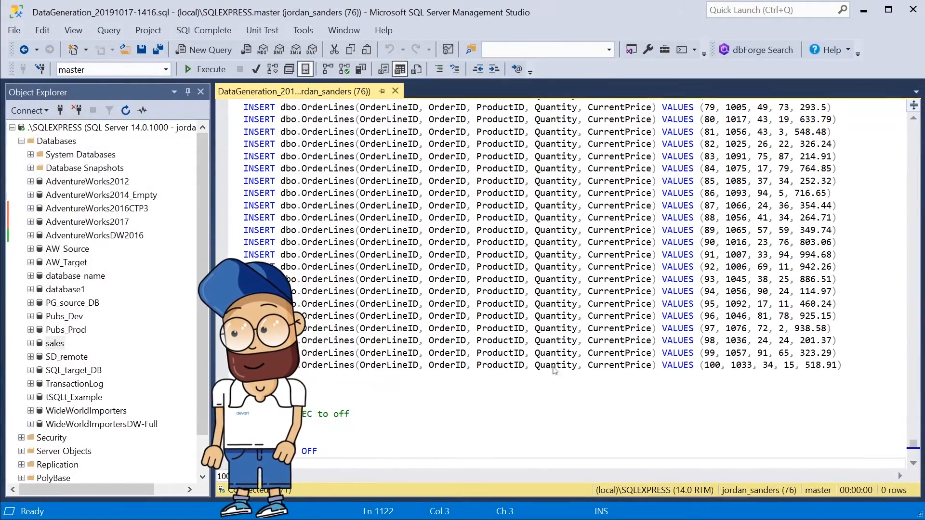
pyautogui.click(206, 69)
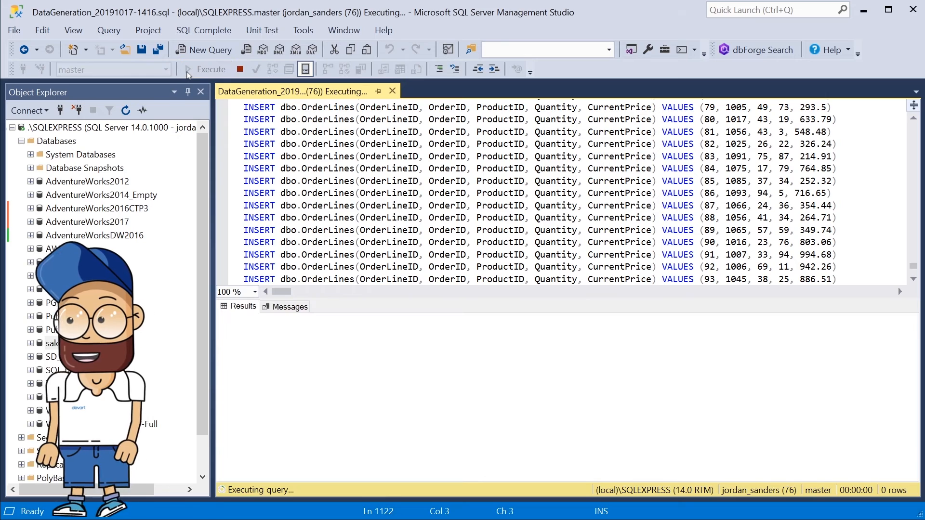
pyautogui.click(211, 69)
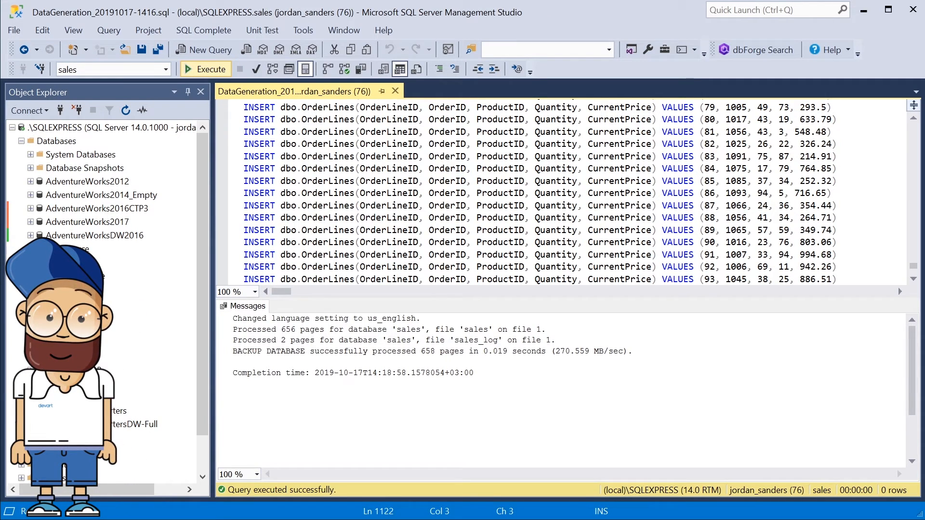